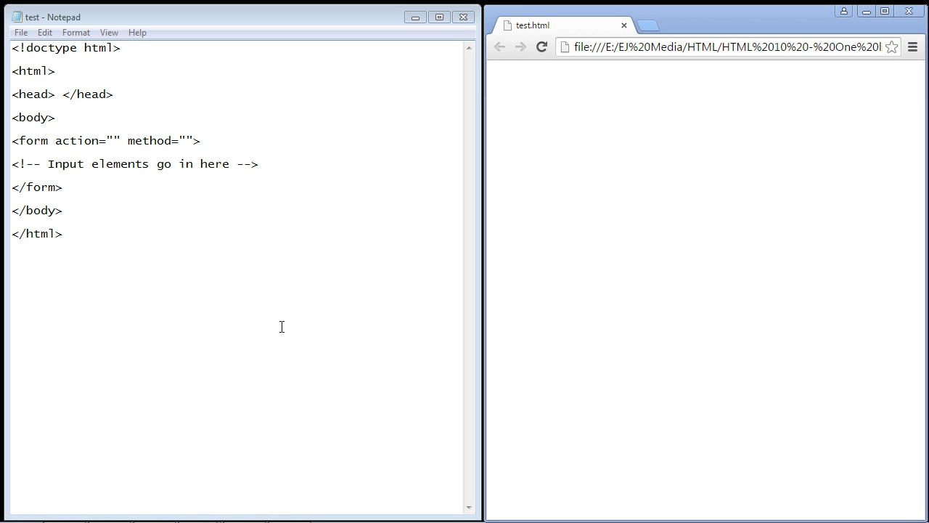
pyautogui.moveTo(285, 310)
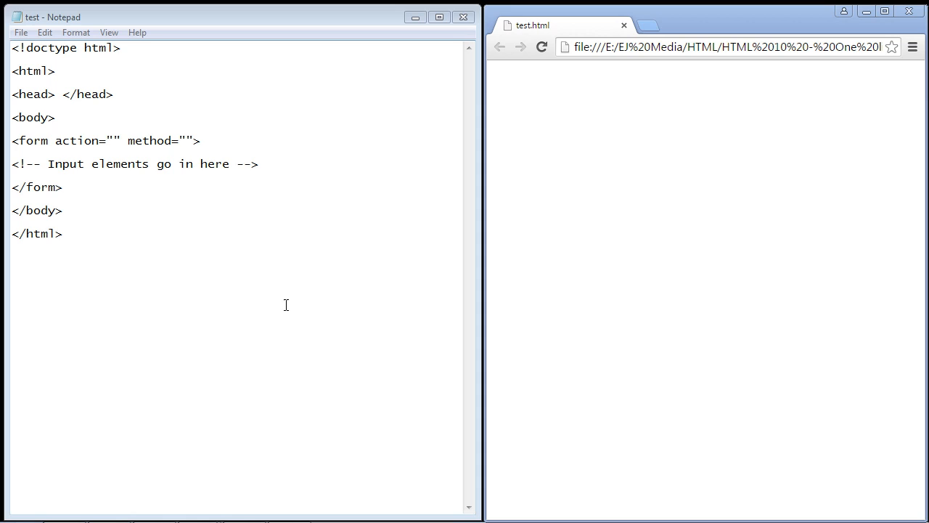
pyautogui.moveTo(276, 287)
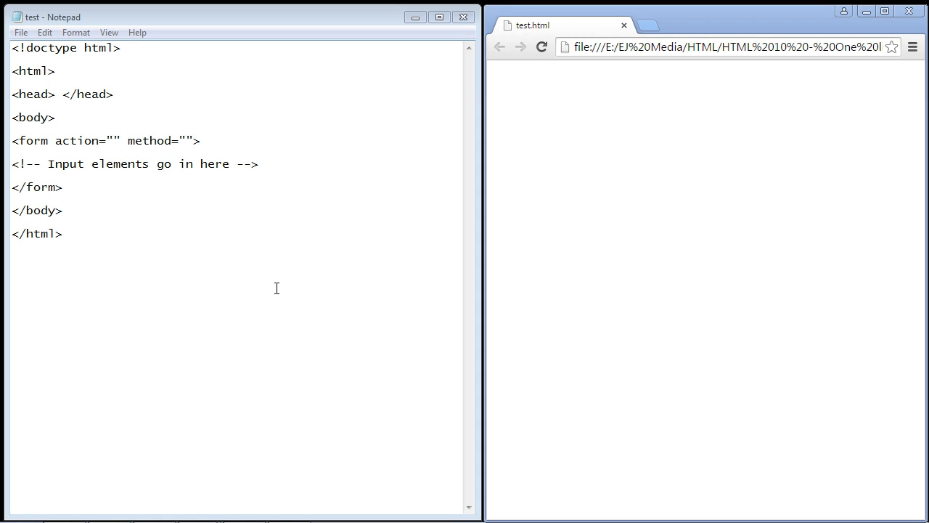
pyautogui.moveTo(238, 238)
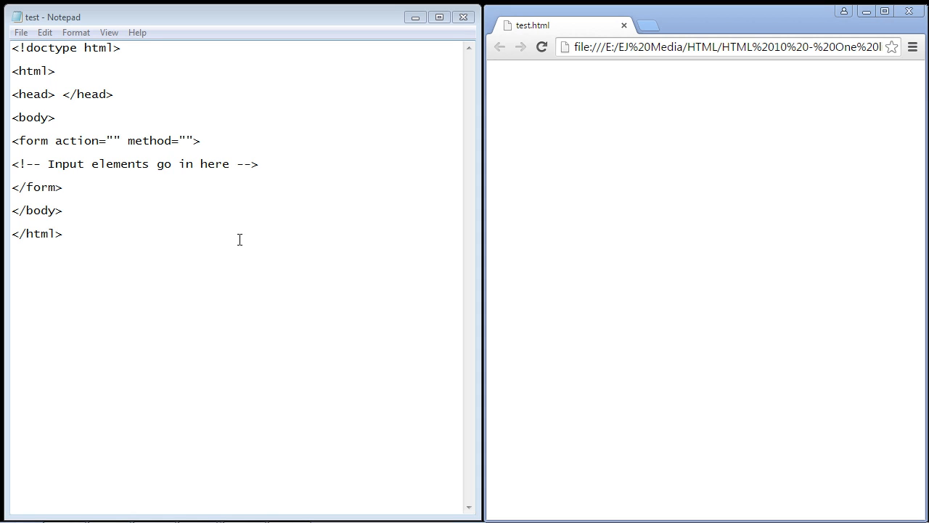
pyautogui.moveTo(241, 235)
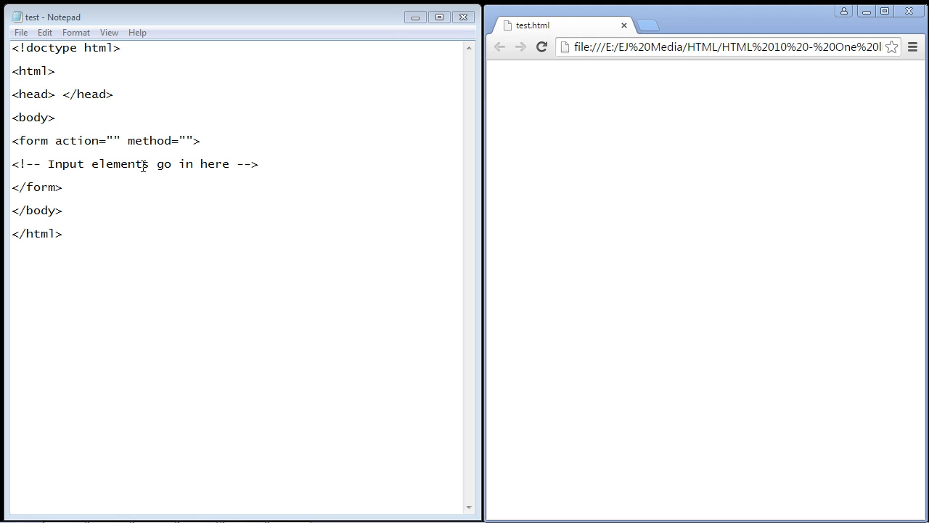
# - Point out the closing </form> line before adding content inside the form
pyautogui.tripleClick(104, 140)
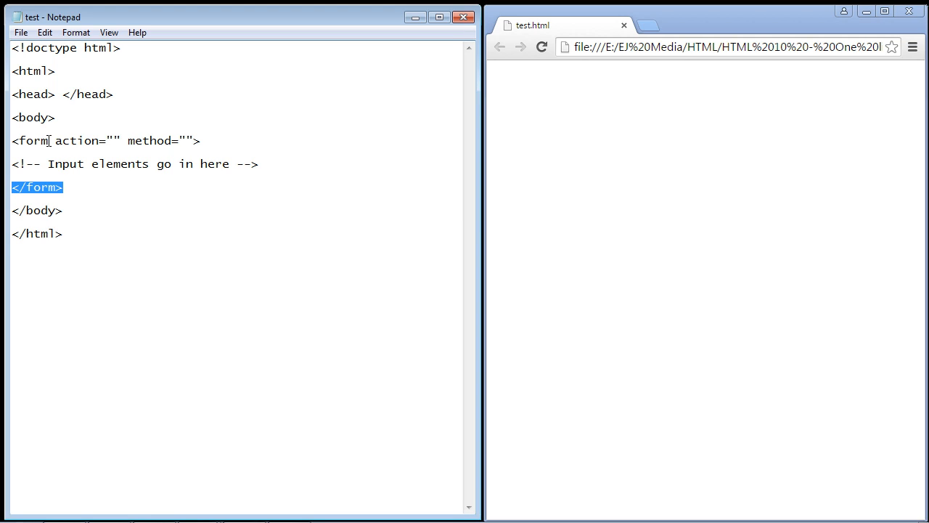
pyautogui.moveTo(459, 116)
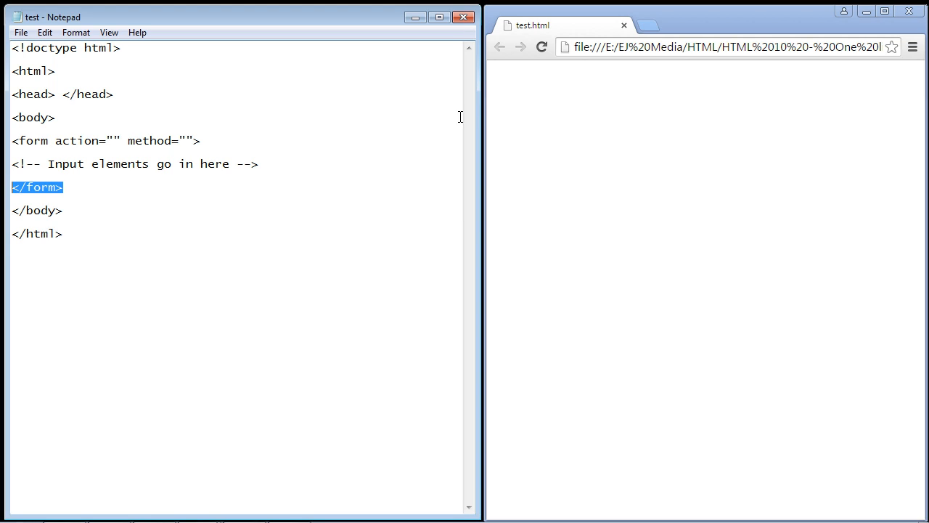
pyautogui.moveTo(360, 93)
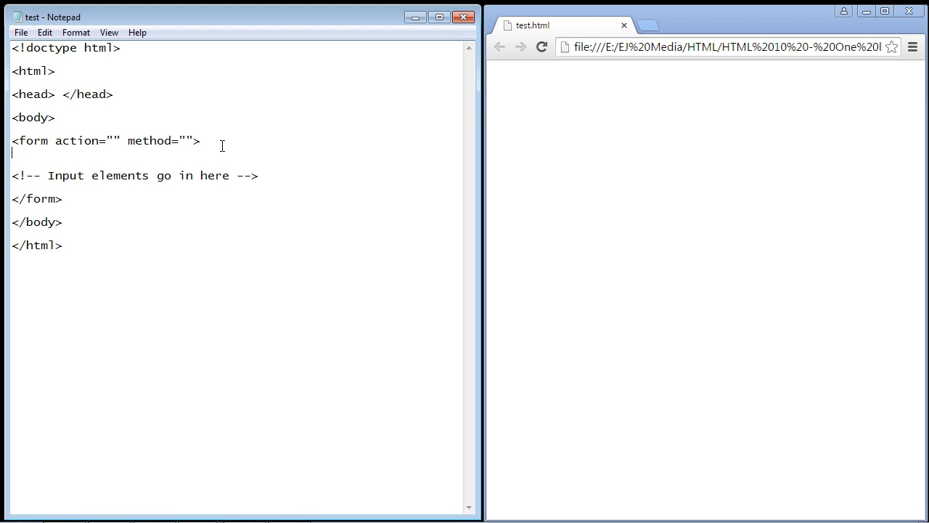
# - Add <input type="text" name=""> on the new line inside the form
pyautogui.write('<input type="text" name="">')
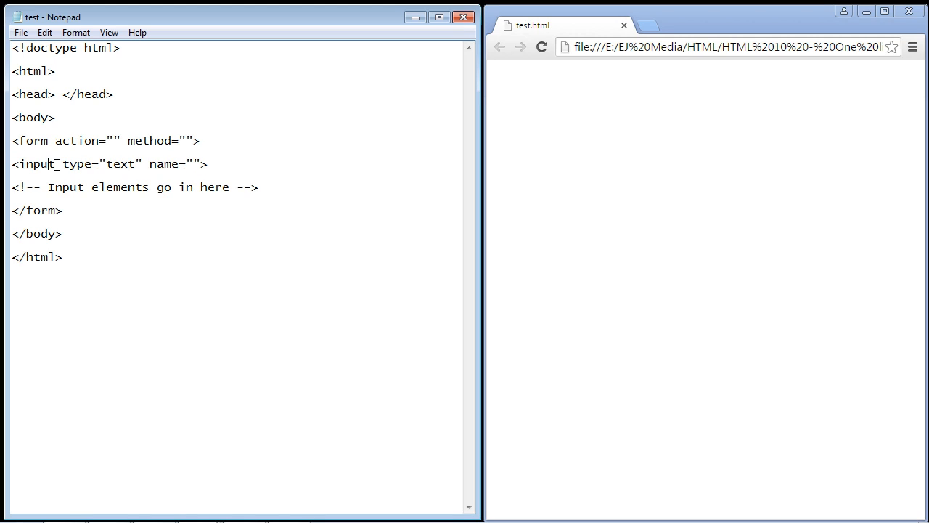
pyautogui.doubleClick(35, 162)
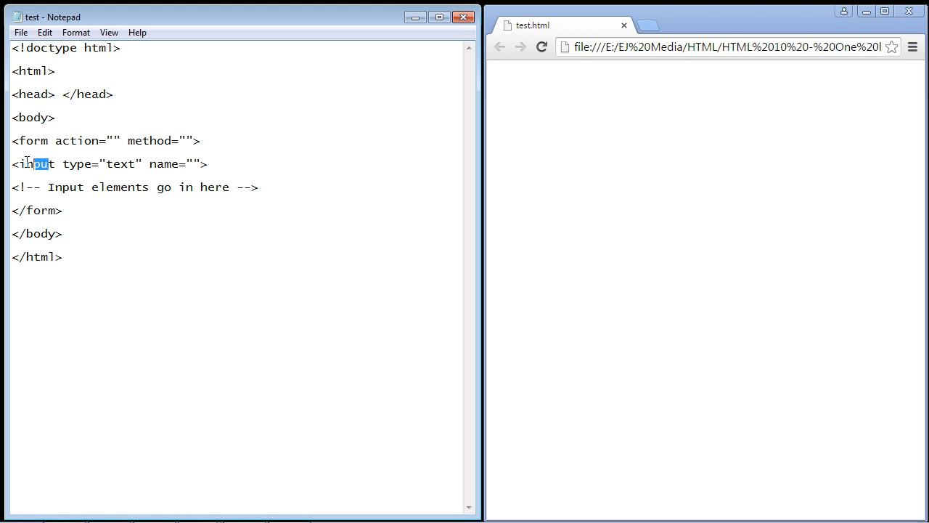
pyautogui.click(36, 163)
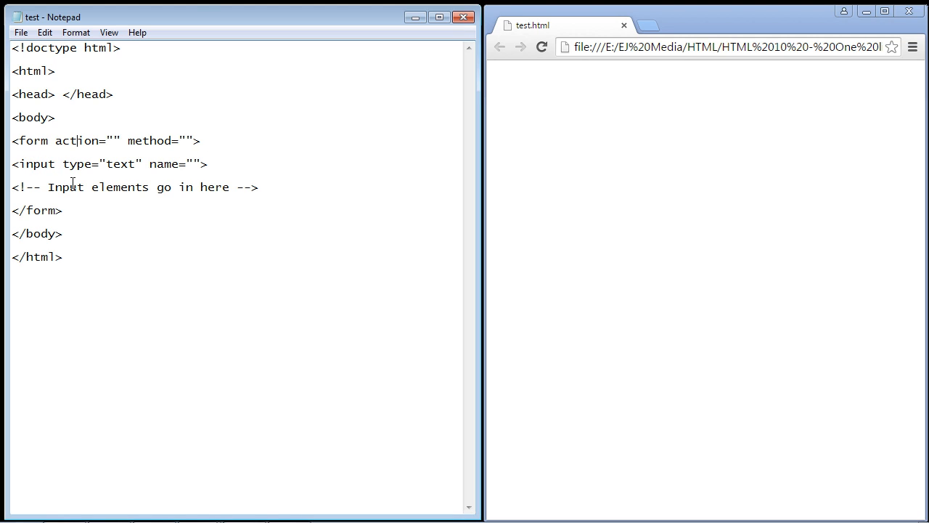
pyautogui.doubleClick(32, 139)
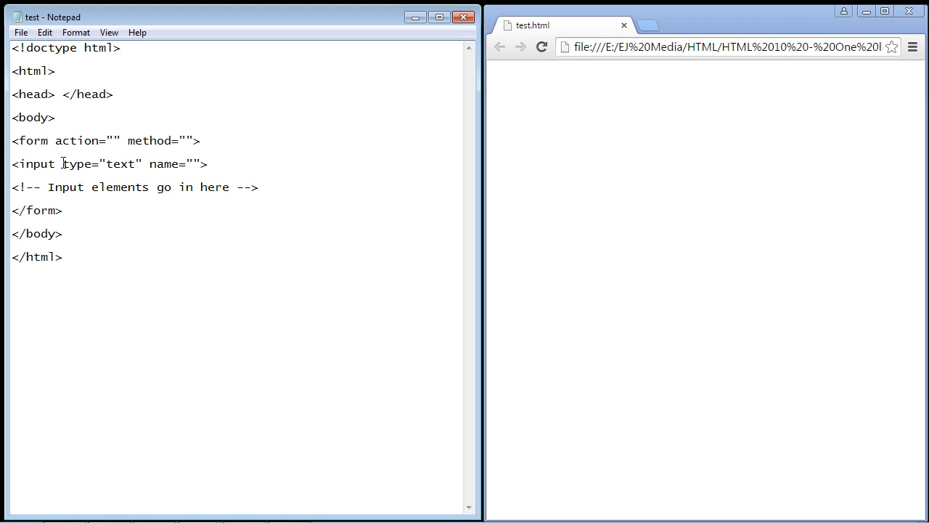
# - Highlight the type, text value and name parts of the input tag to explain them
pyautogui.doubleClick(75, 163)
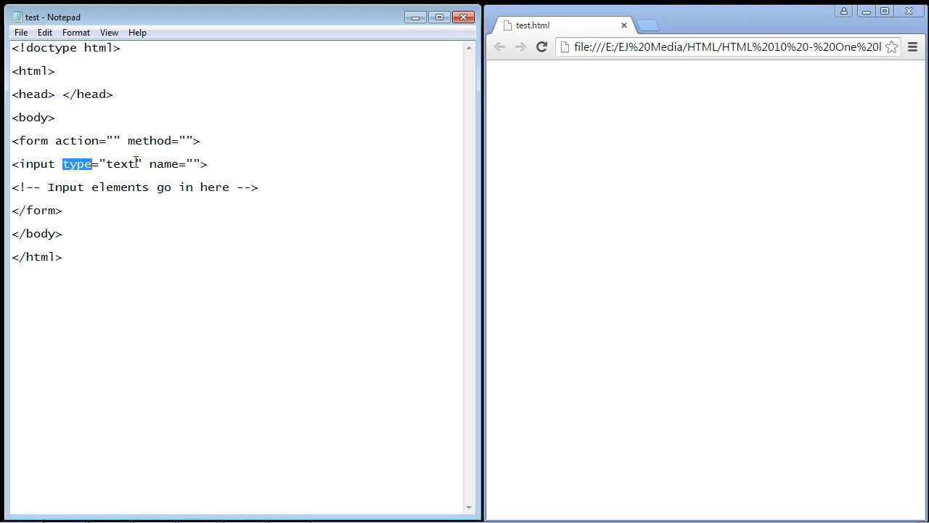
pyautogui.doubleClick(122, 162)
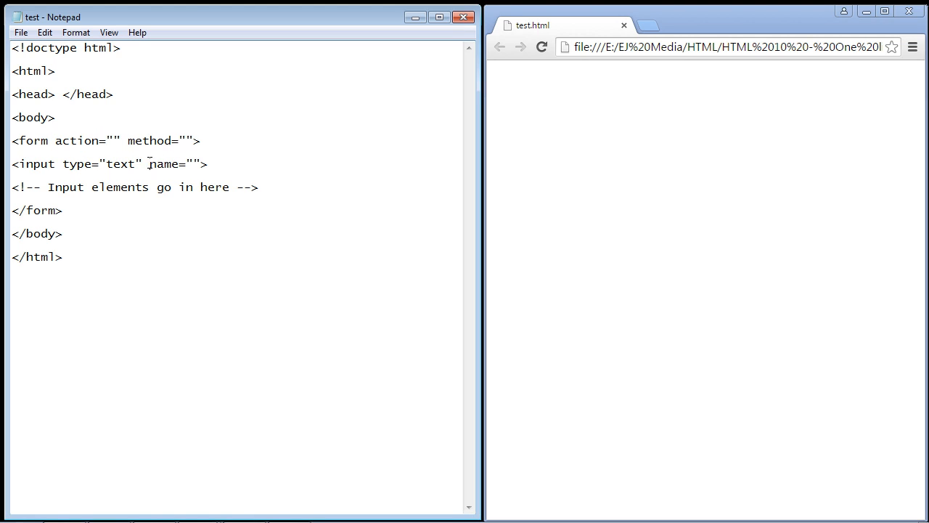
pyautogui.doubleClick(163, 164)
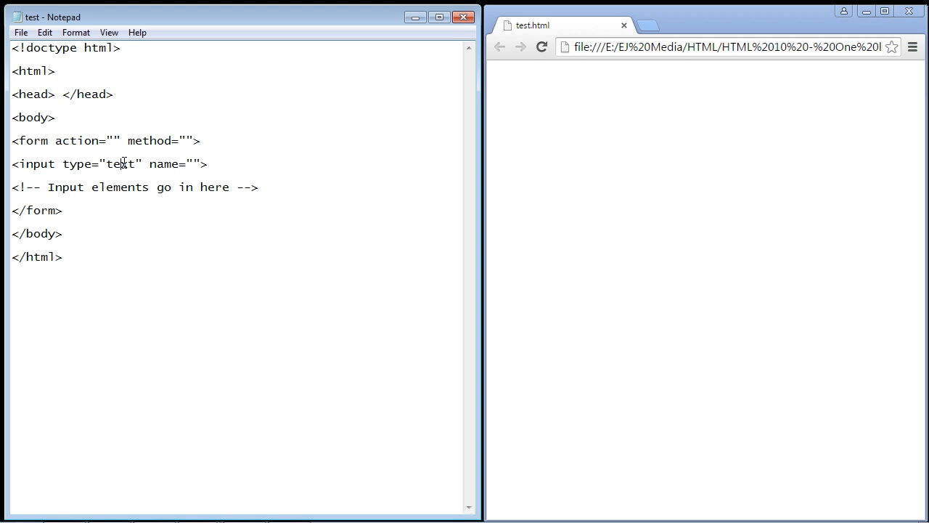
pyautogui.click(21, 32)
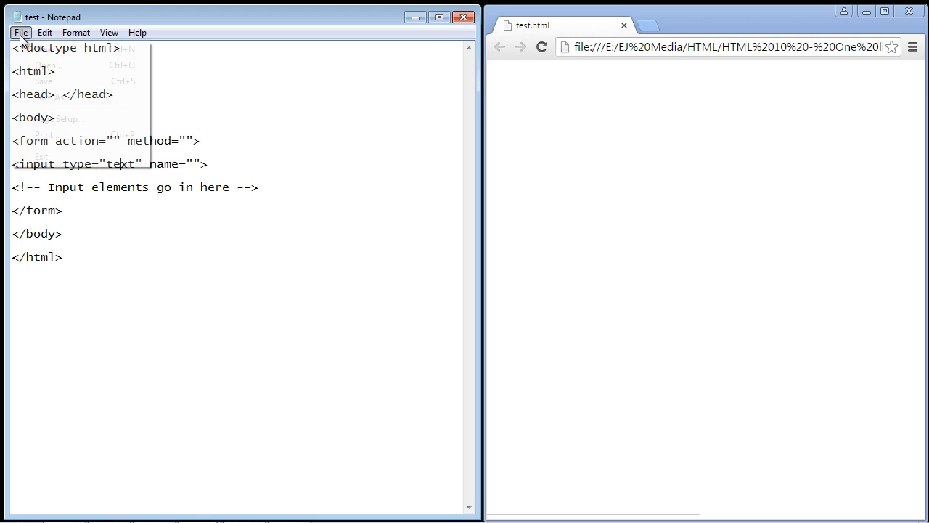
# - Save the file, reload the Chrome preview, and place the cursor after the first input tag
pyautogui.click(542, 46)
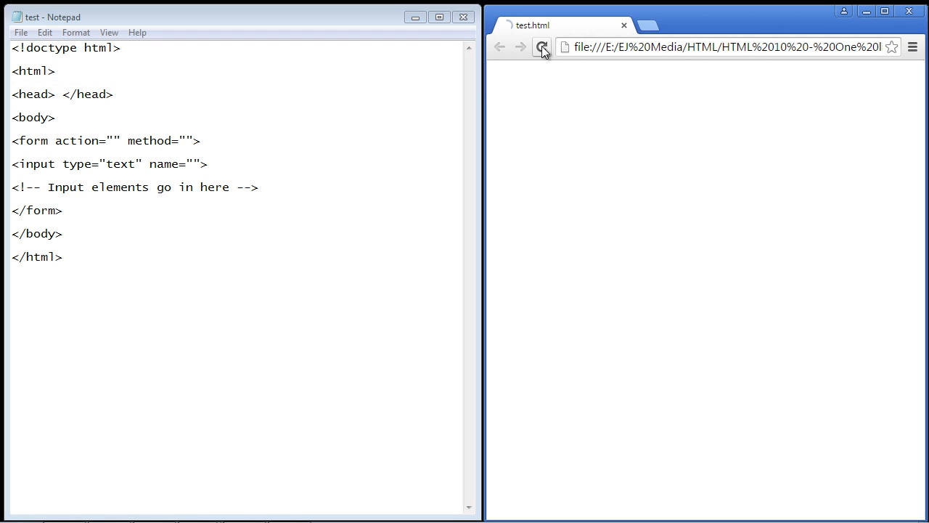
pyautogui.click(541, 47)
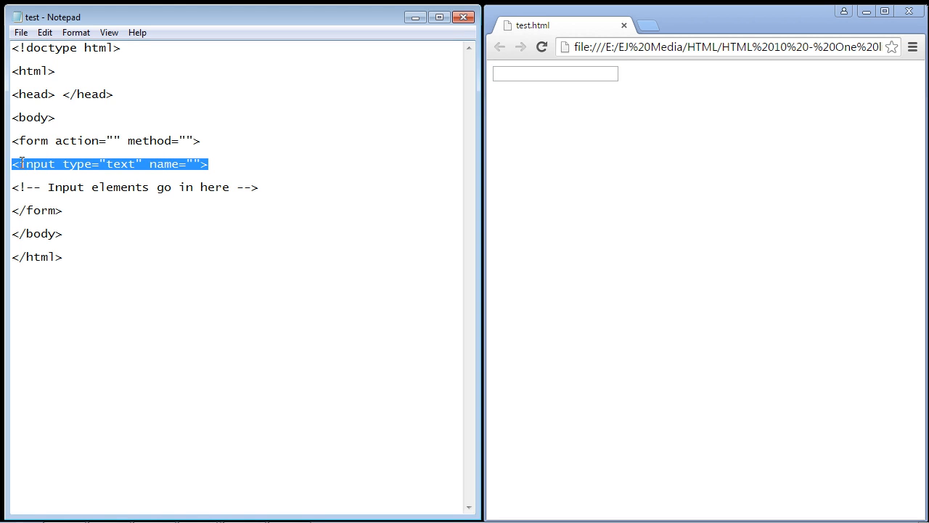
pyautogui.click(230, 161)
pyautogui.write(' </br> </br>')
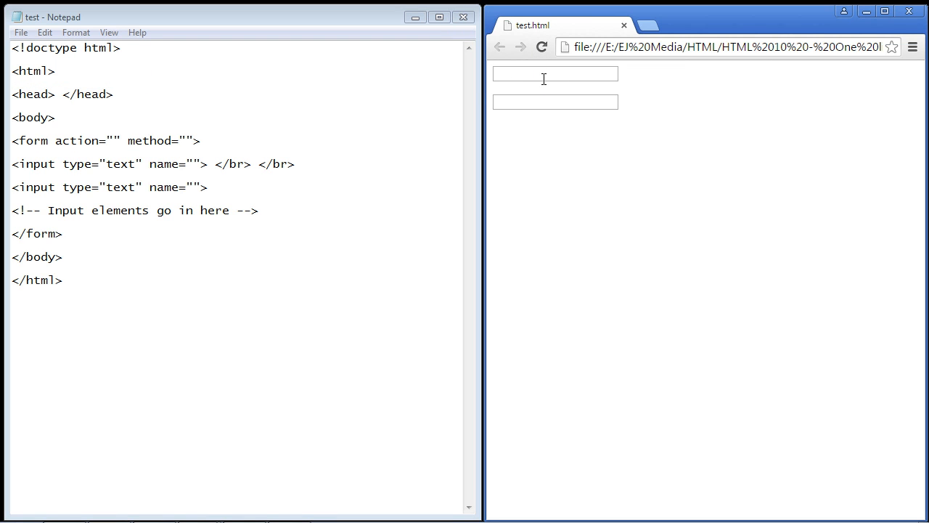
pyautogui.click(555, 102)
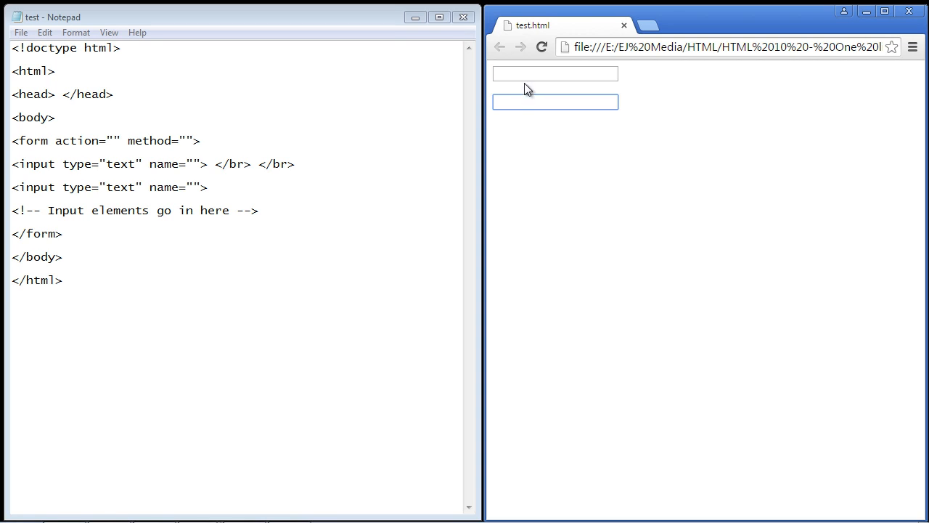
pyautogui.click(555, 73)
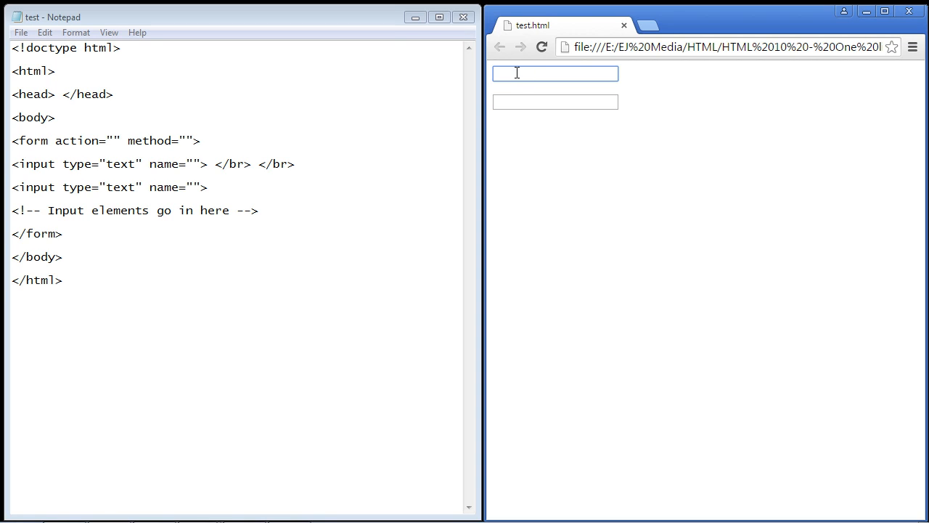
pyautogui.moveTo(569, 80)
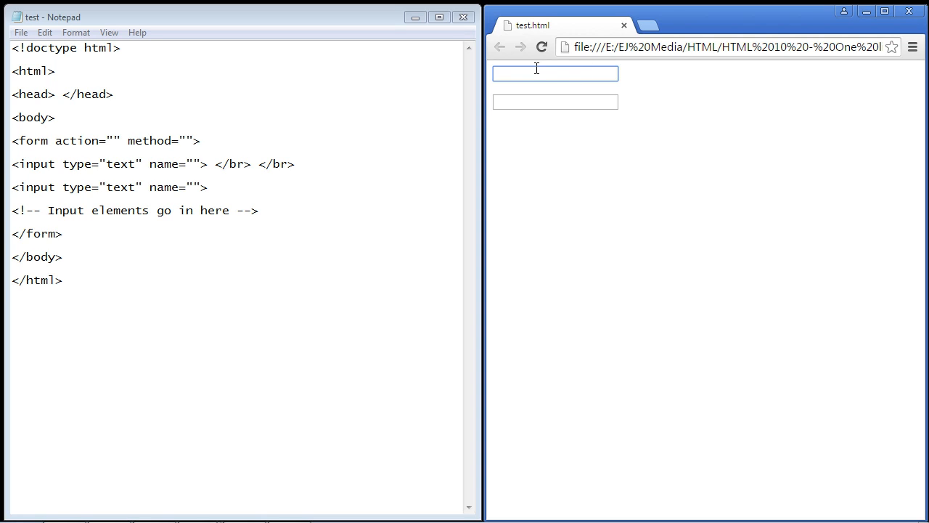
pyautogui.moveTo(537, 76)
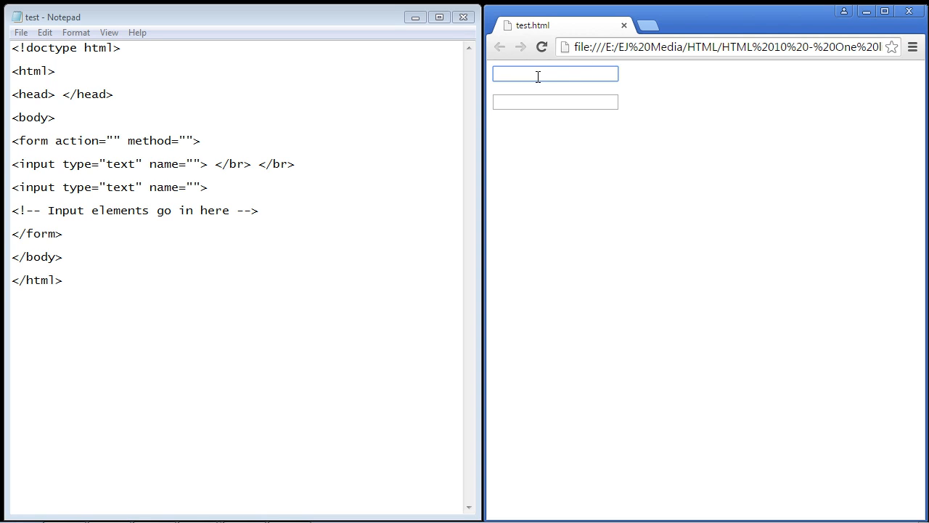
pyautogui.click(555, 102)
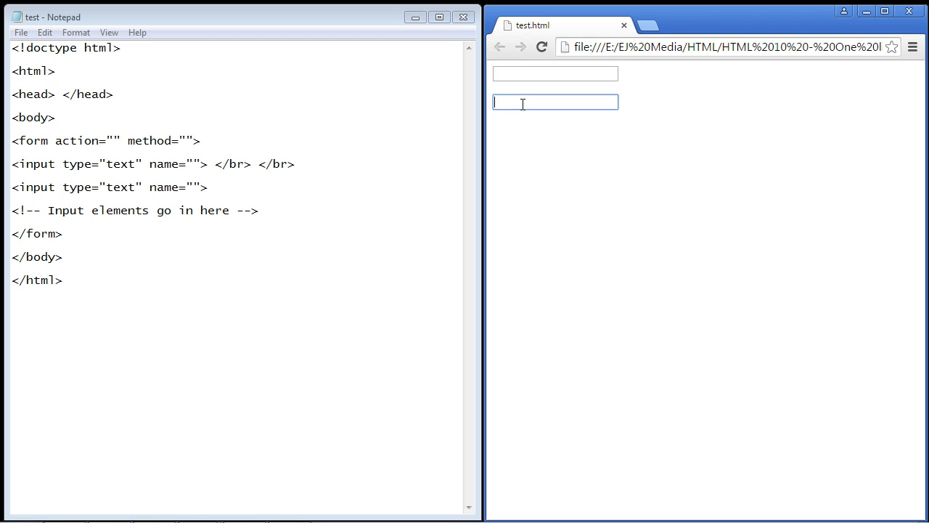
pyautogui.click(555, 72)
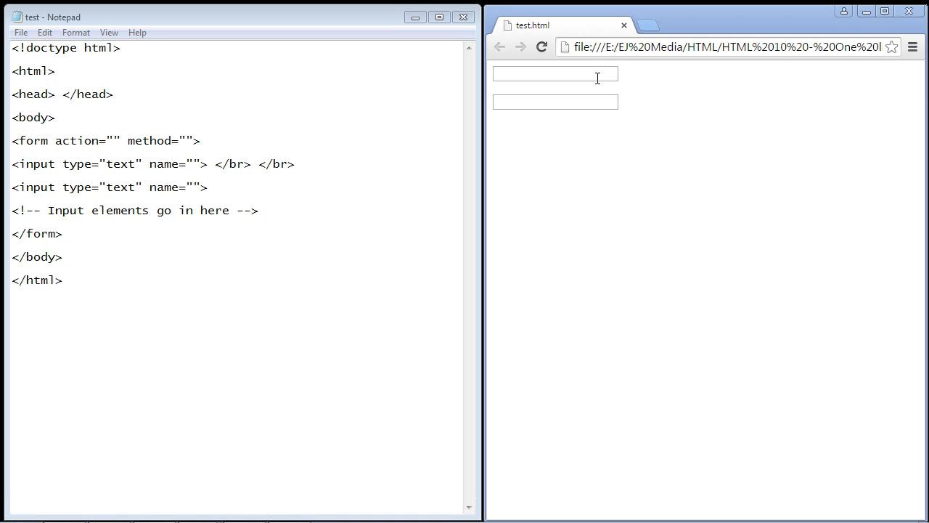
# - Add size="100" to the first input and save the file
pyautogui.click(554, 72)
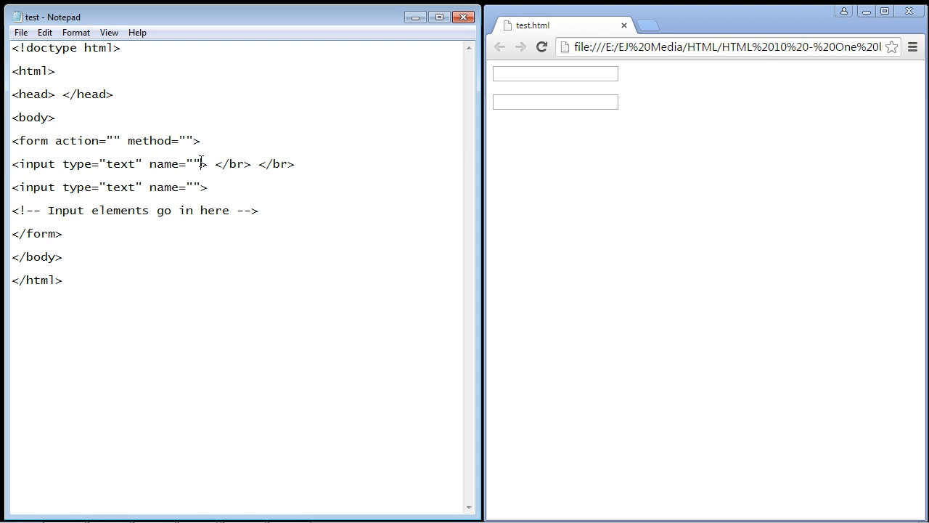
pyautogui.write('size="100')
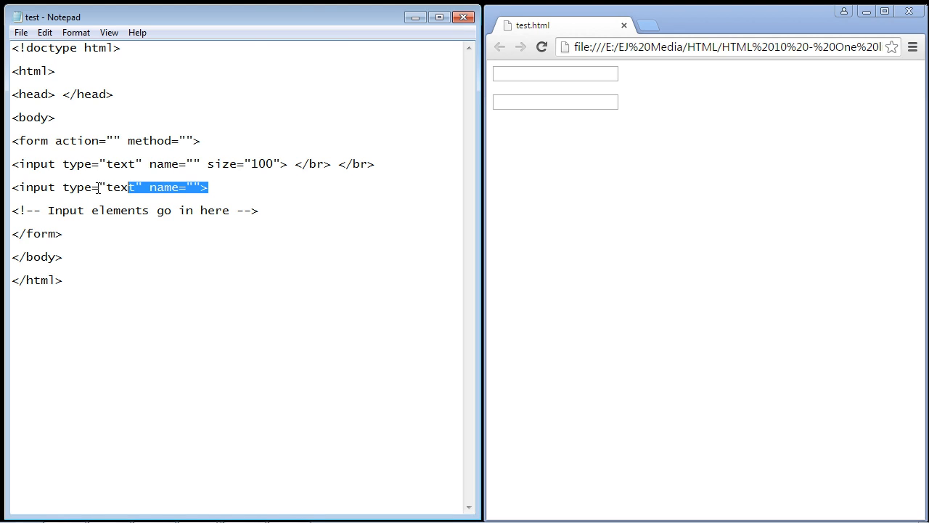
pyautogui.click(21, 32)
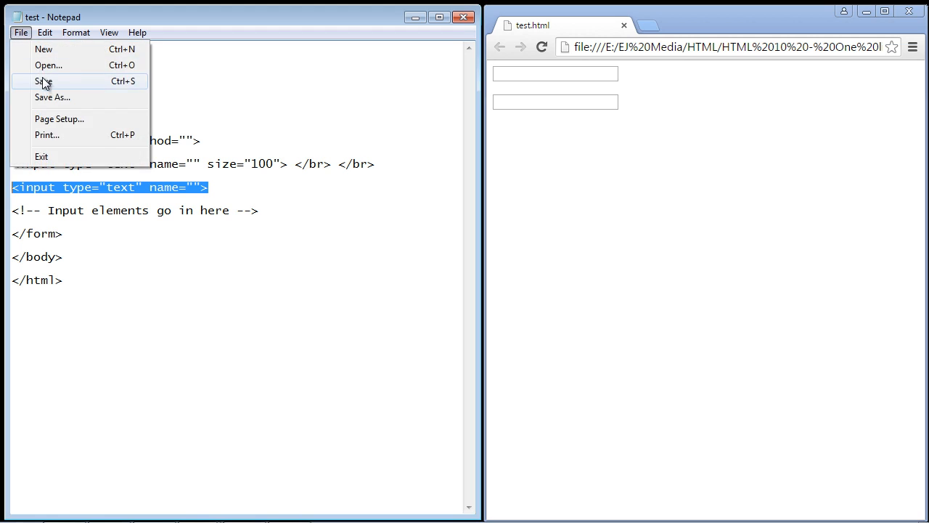
pyautogui.click(43, 82)
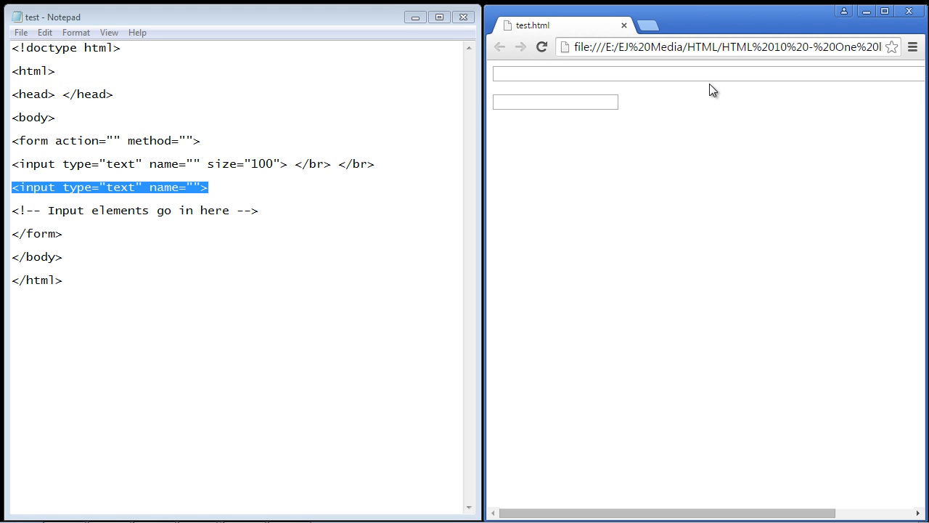
pyautogui.moveTo(260, 160)
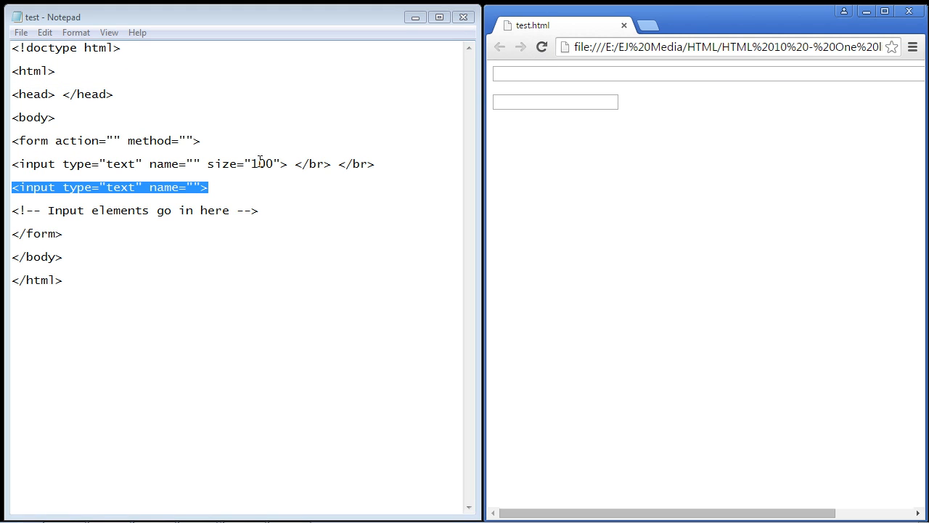
# - Change the size value to 50 and reload the preview to see the narrower box
pyautogui.doubleClick(262, 162)
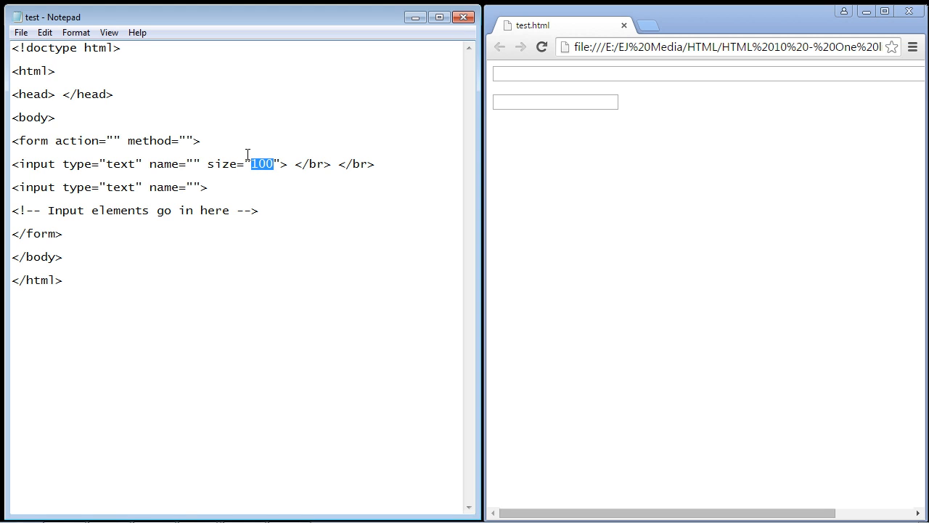
pyautogui.write('50')
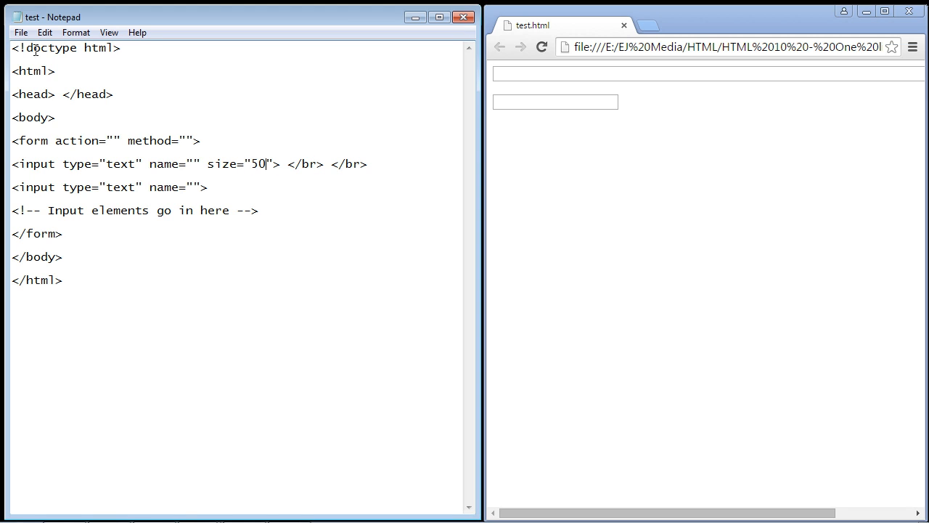
pyautogui.click(542, 46)
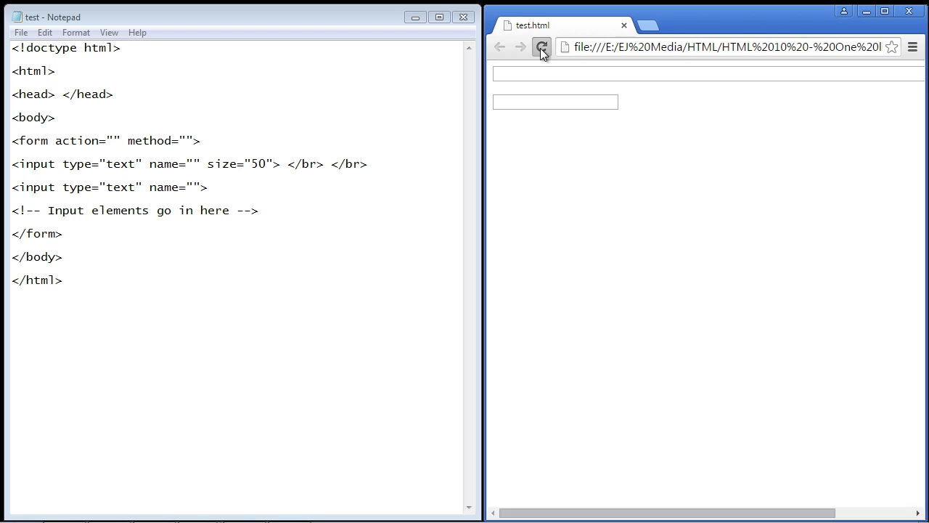
pyautogui.click(540, 46)
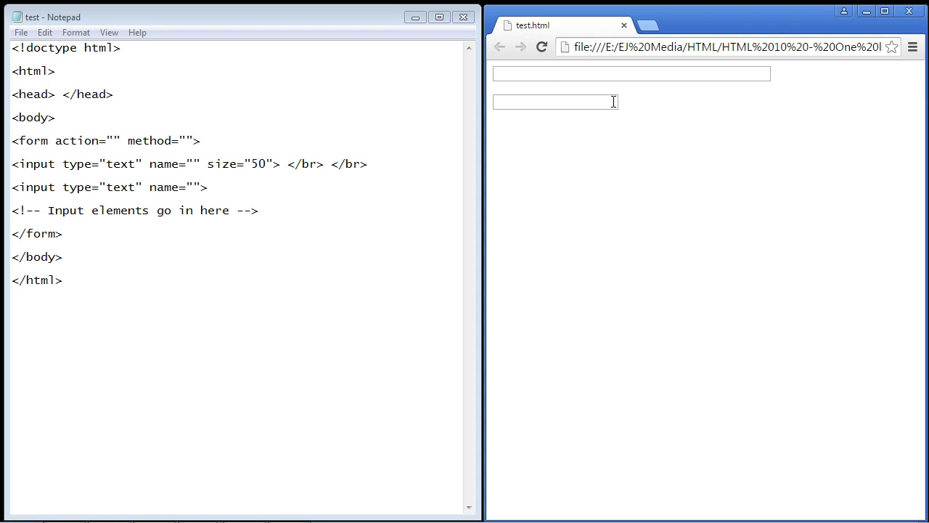
pyautogui.moveTo(670, 73)
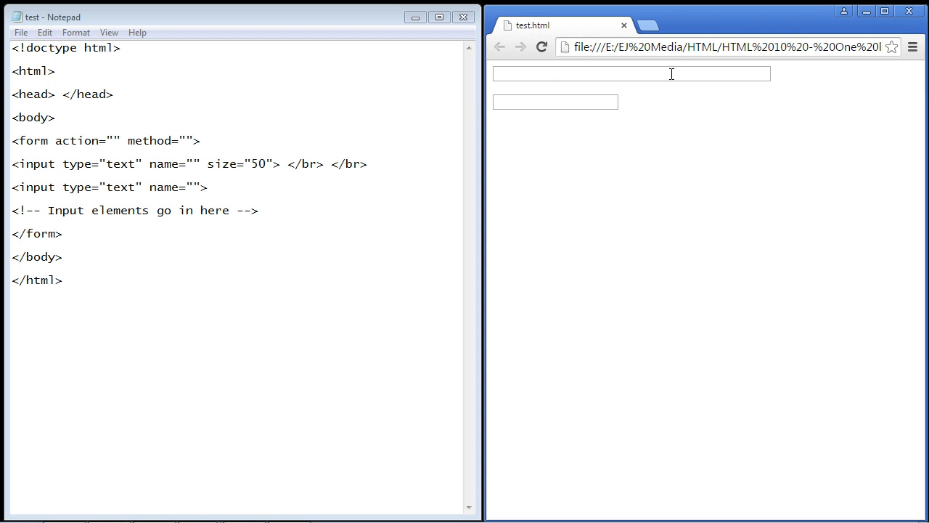
# - Delete the size attribute from the first input and save the file
pyautogui.moveTo(218, 163); pyautogui.dragTo(273, 162)
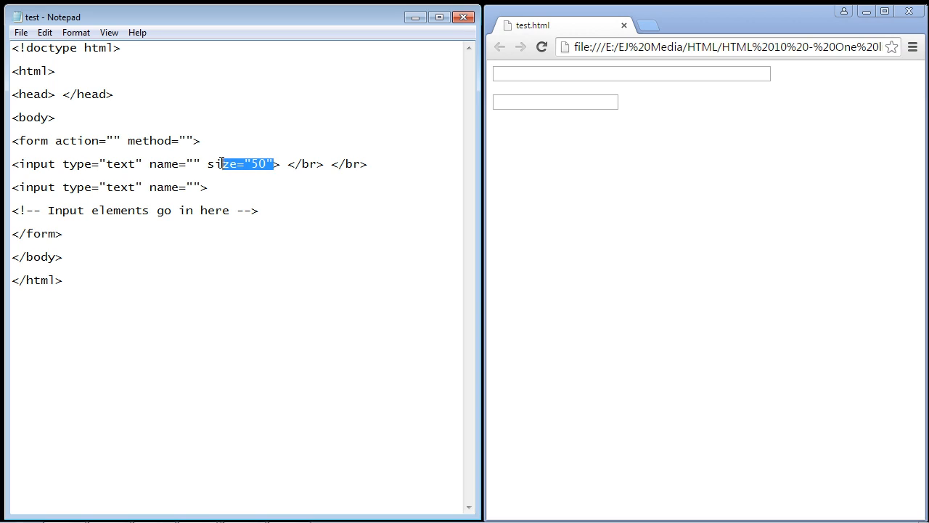
pyautogui.doubleClick(223, 162)
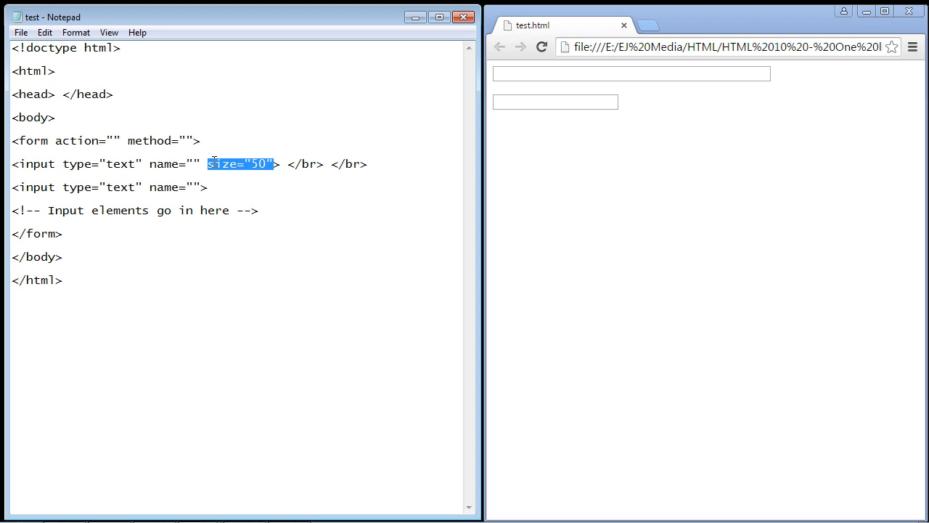
pyautogui.press('Delete')
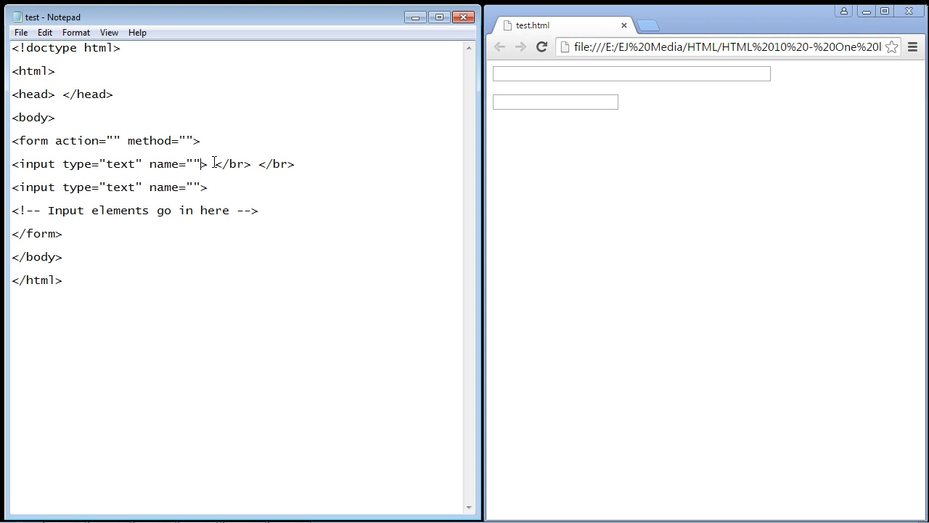
pyautogui.click(21, 32)
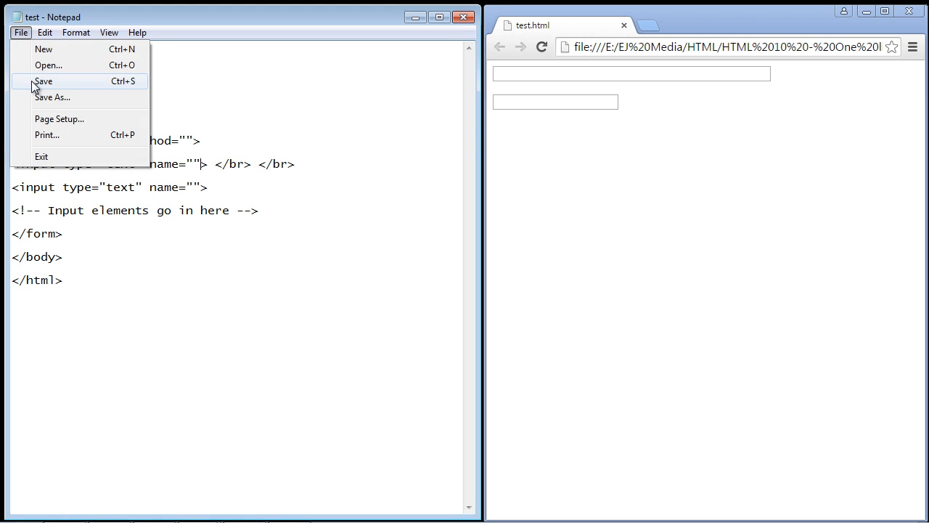
pyautogui.click(43, 82)
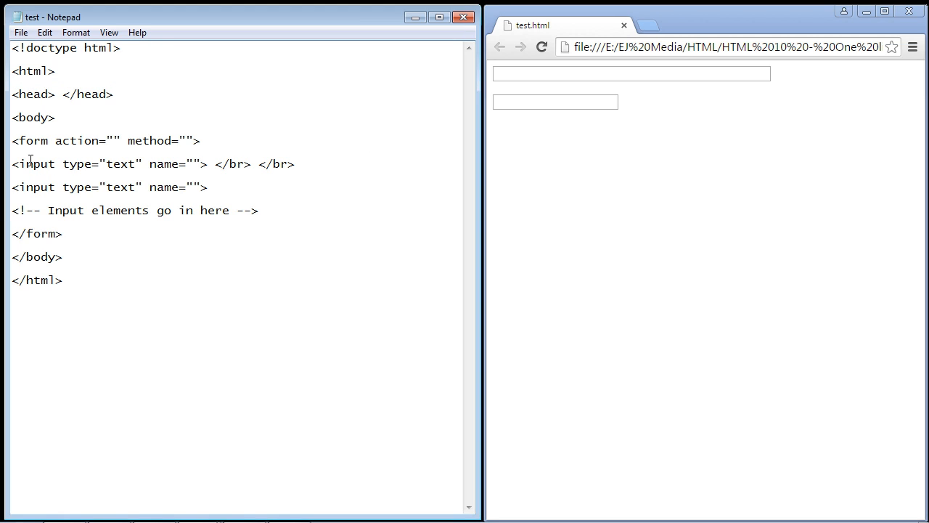
pyautogui.moveTo(75, 173)
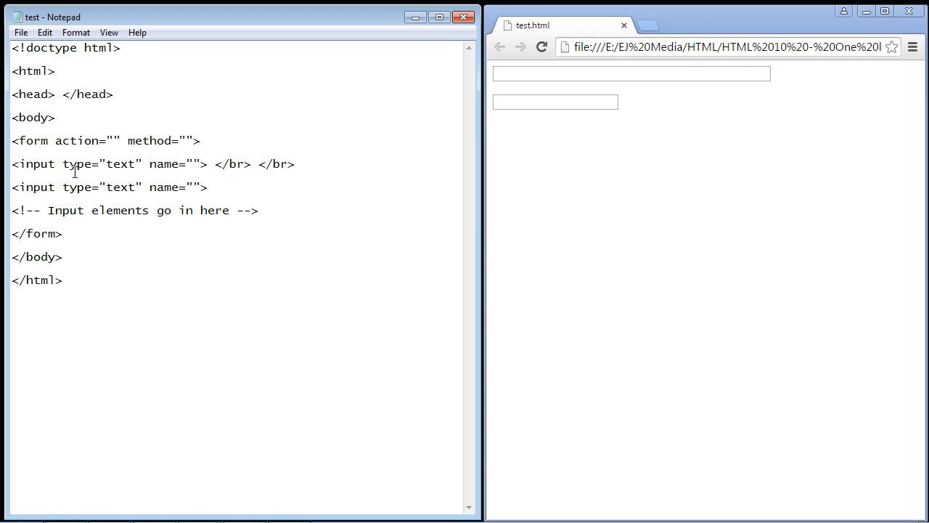